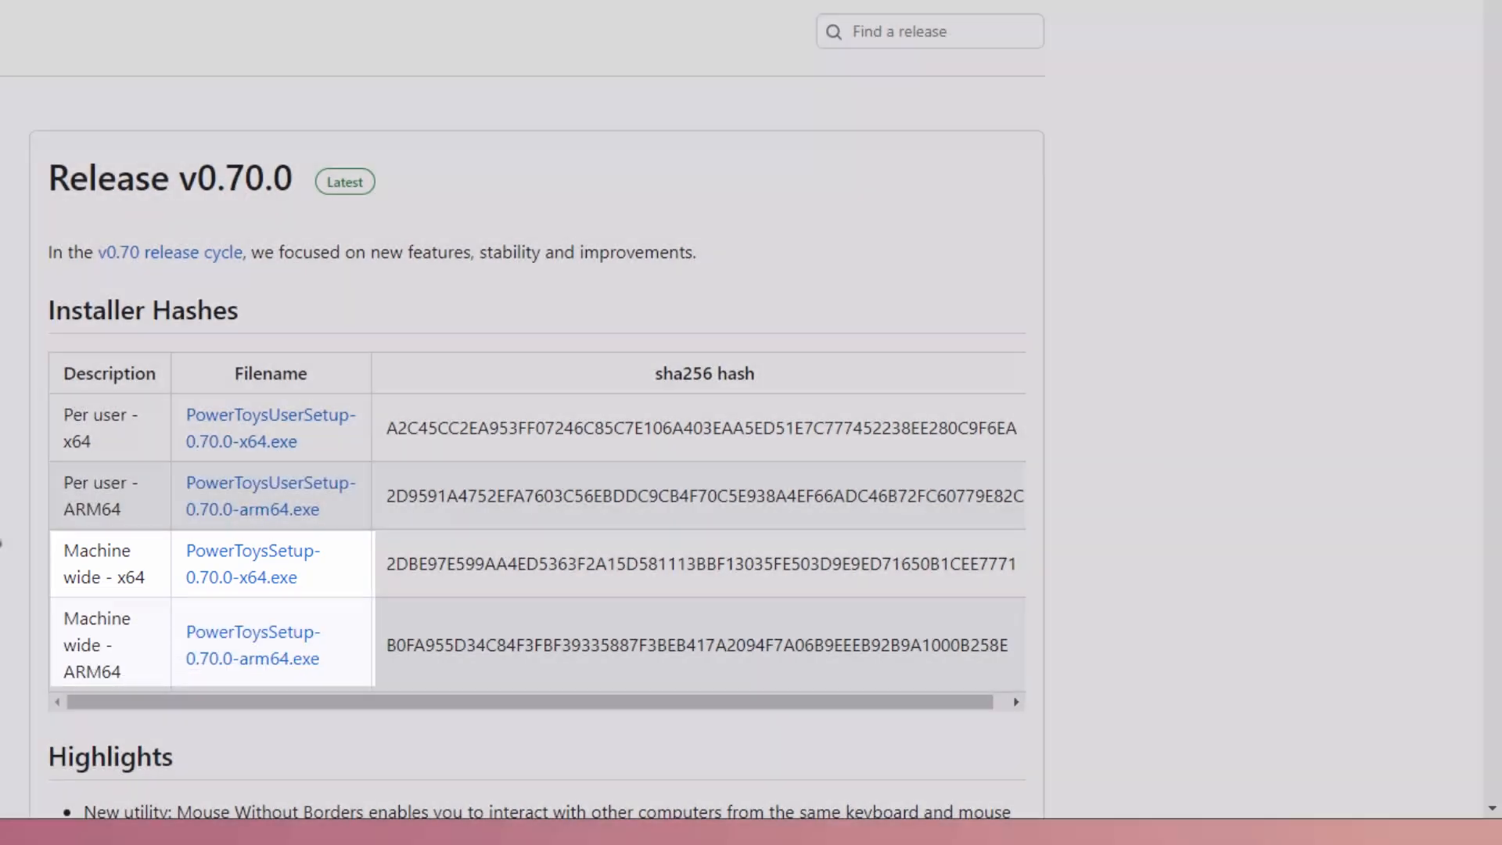
# Launch System Information via msinfo32, download the PowerToys x64 installer, and right-click PowerToysSetup-0.70.0-x64 in Downloads.
pyautogui.press('win+r')
pyautogui.write('msinfo32')
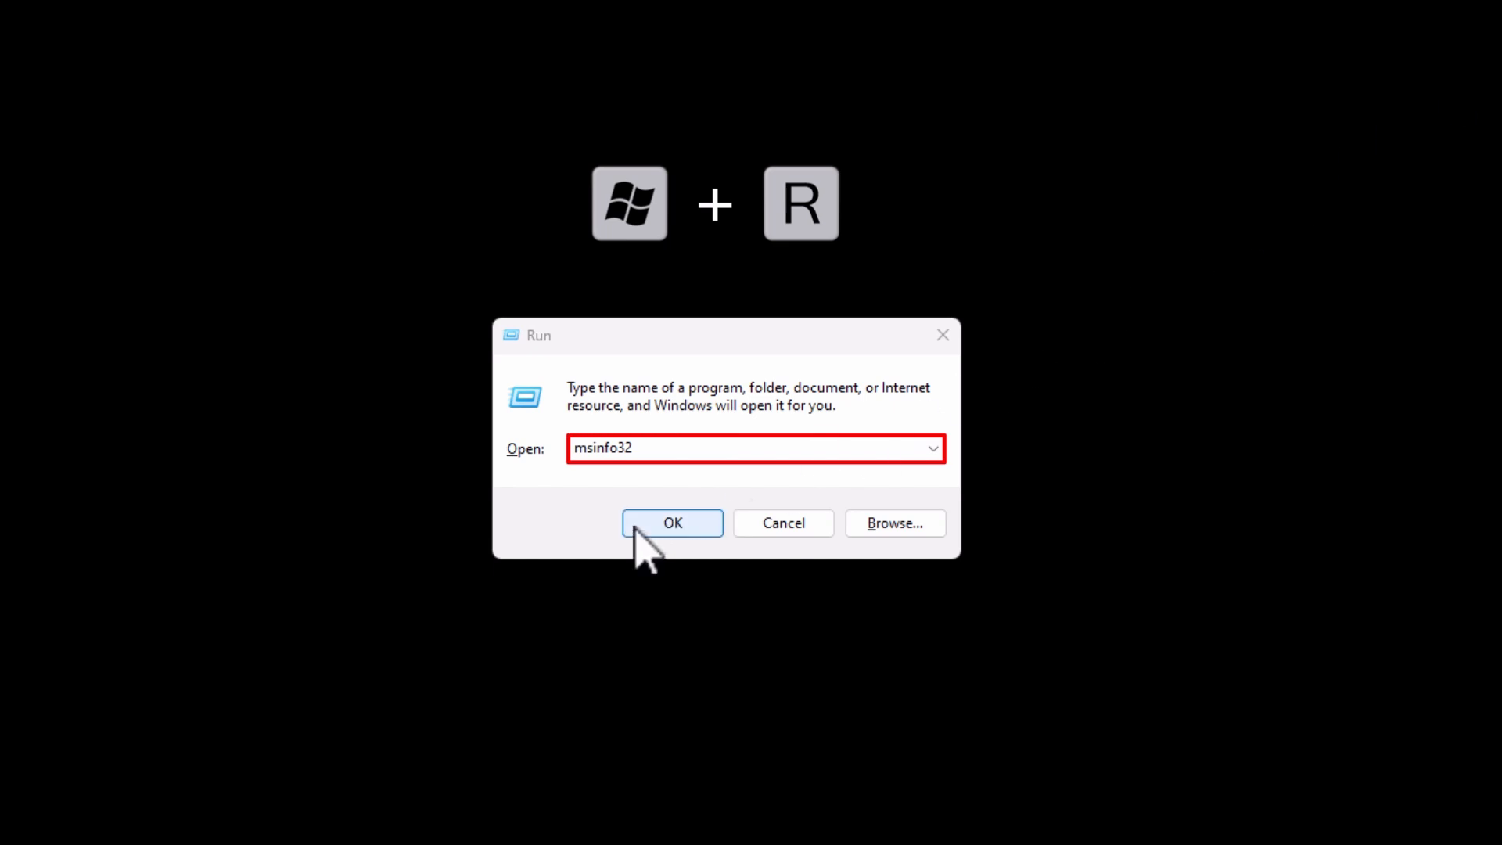
pyautogui.click(671, 523)
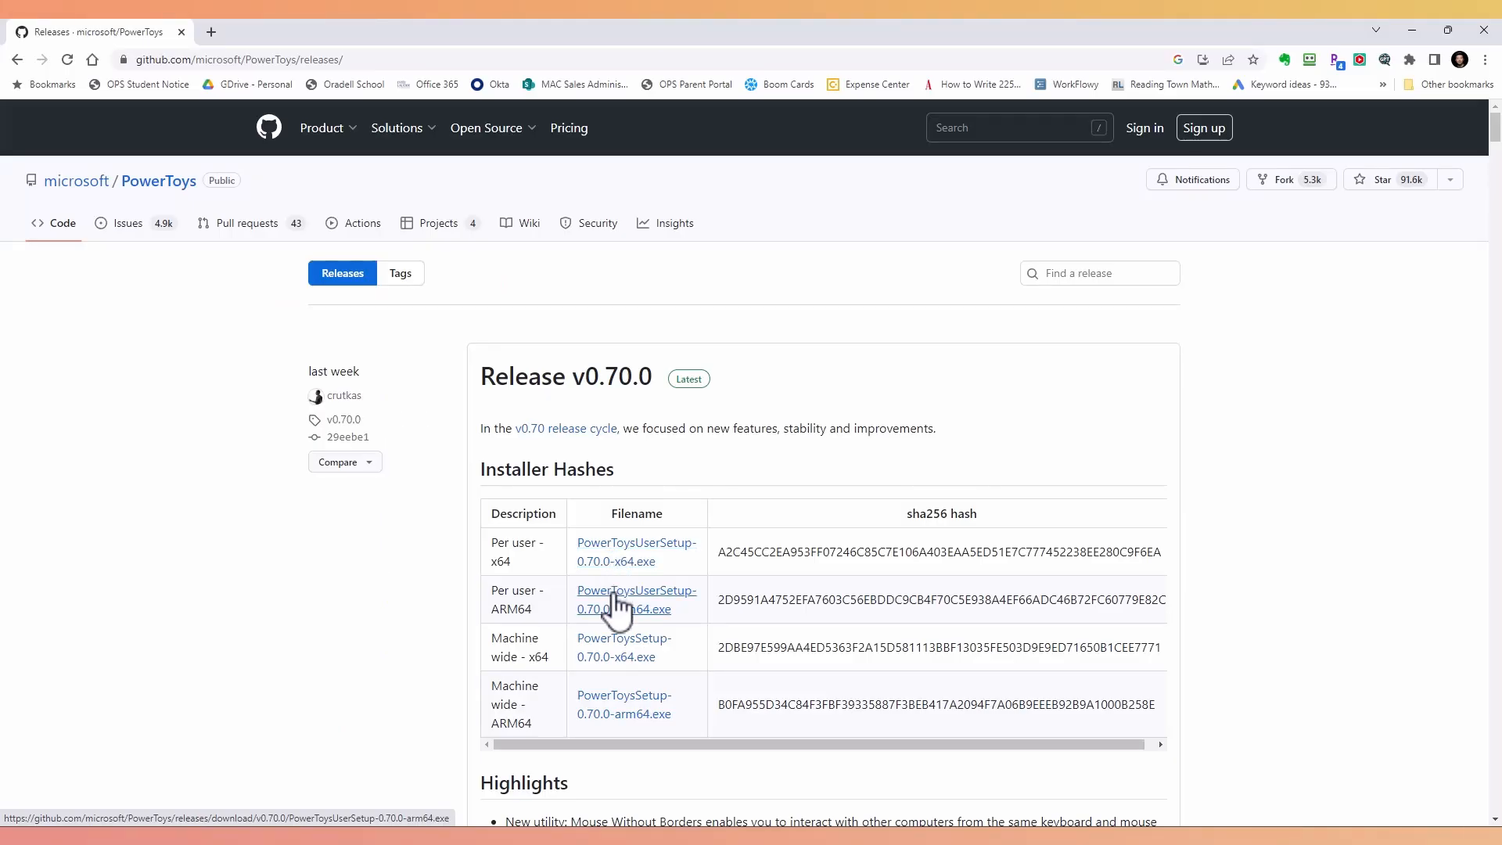
pyautogui.click(623, 648)
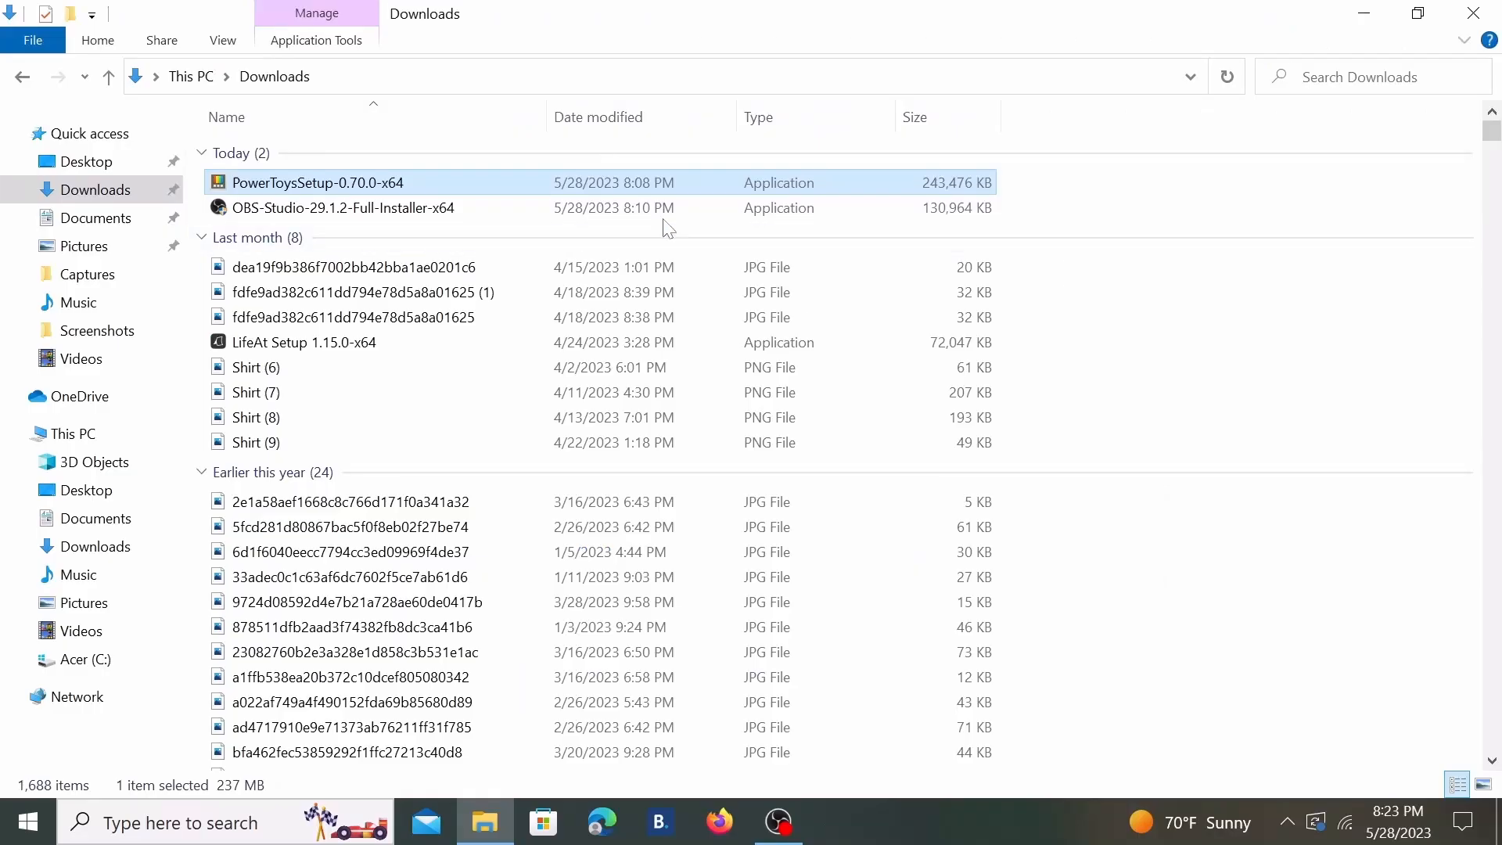
pyautogui.rightClick(317, 182)
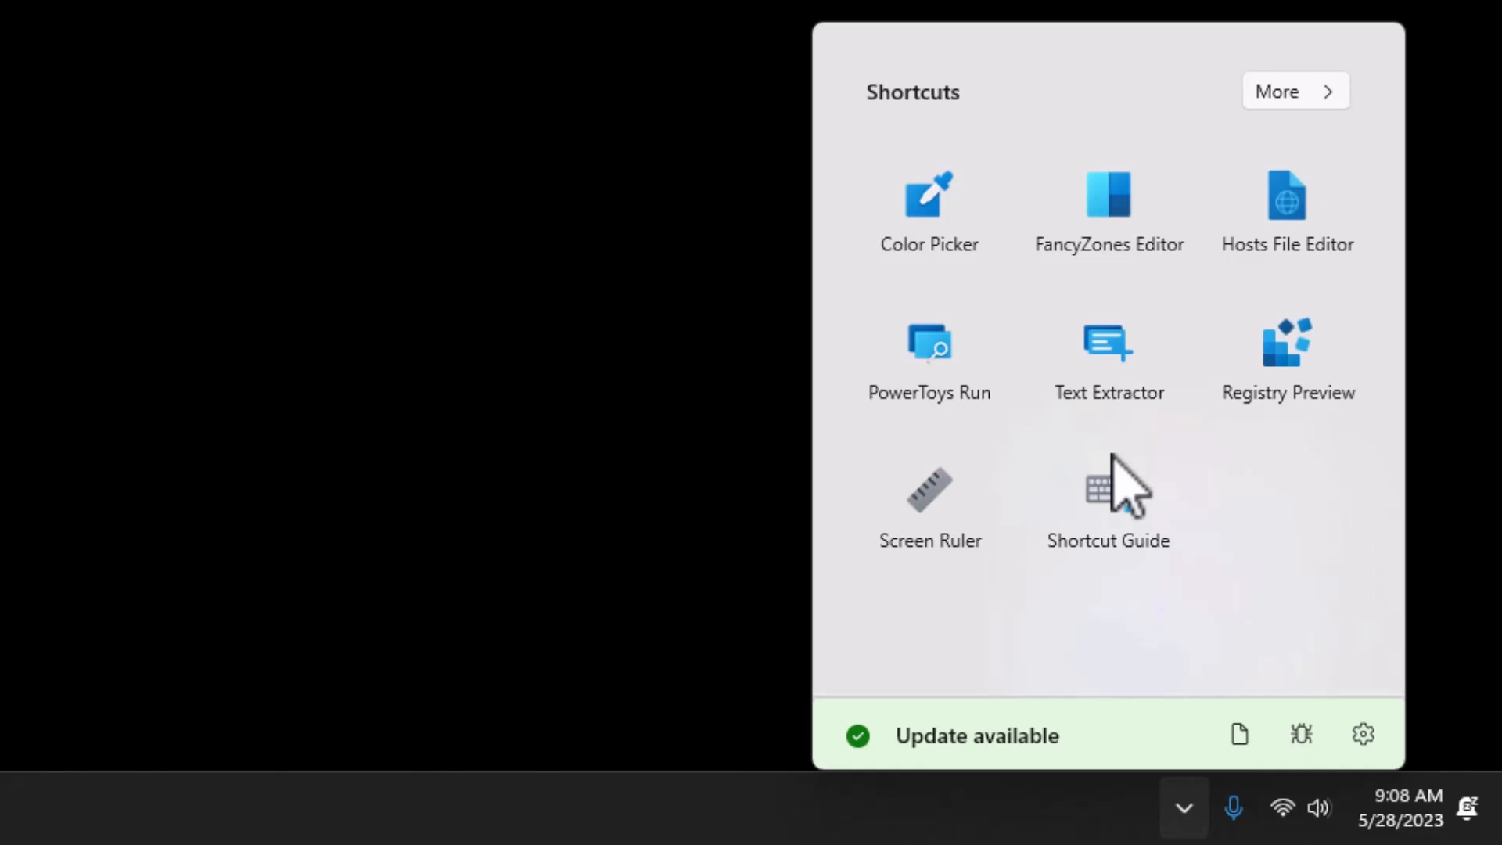
pyautogui.moveTo(852, 757)
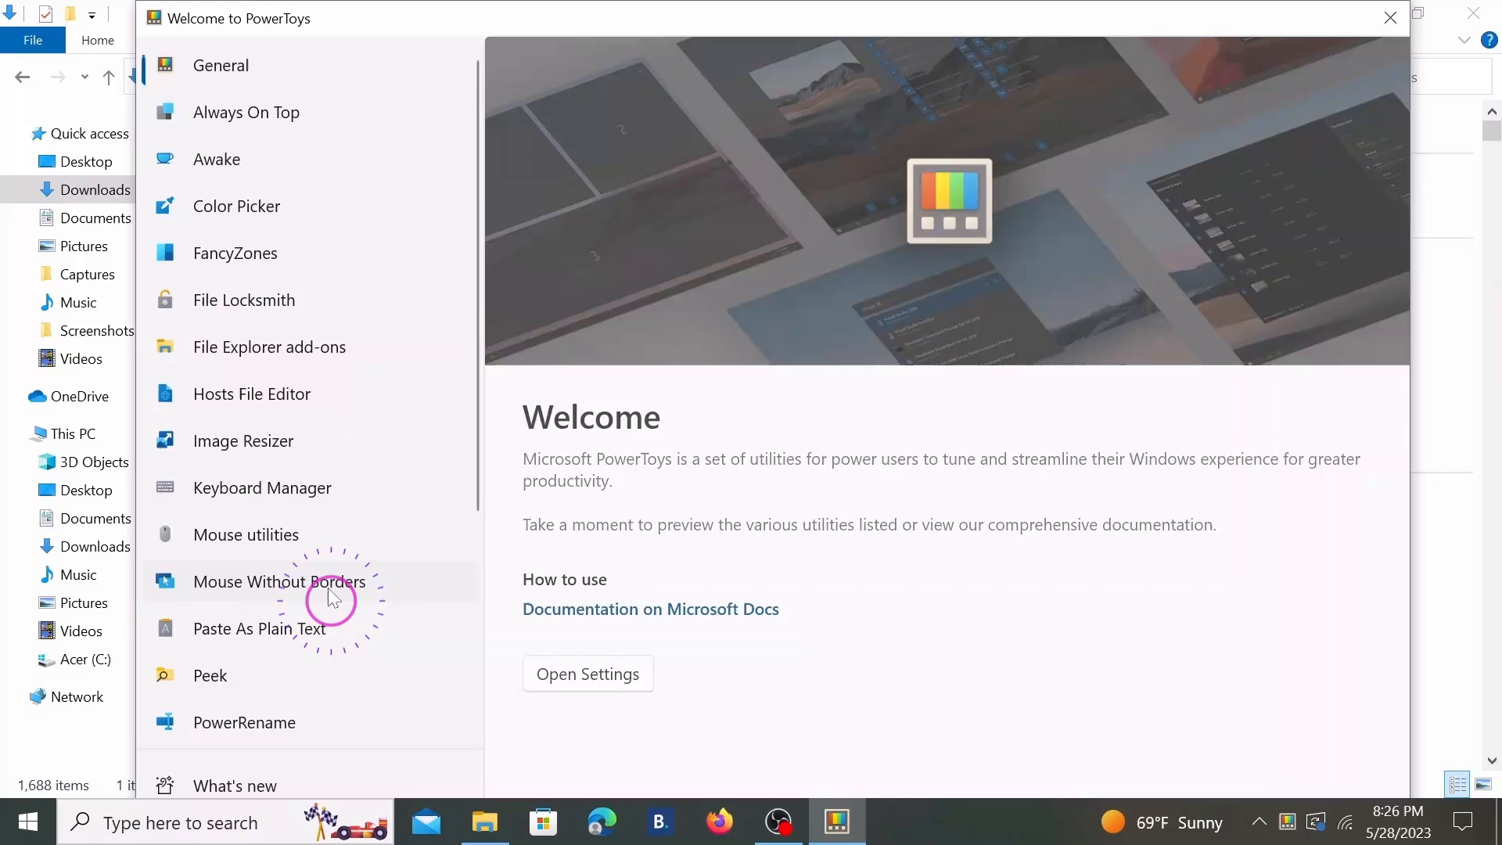
# Choose Mouse Without Borders in the PowerToys Welcome window and open its settings page.
pyautogui.click(279, 582)
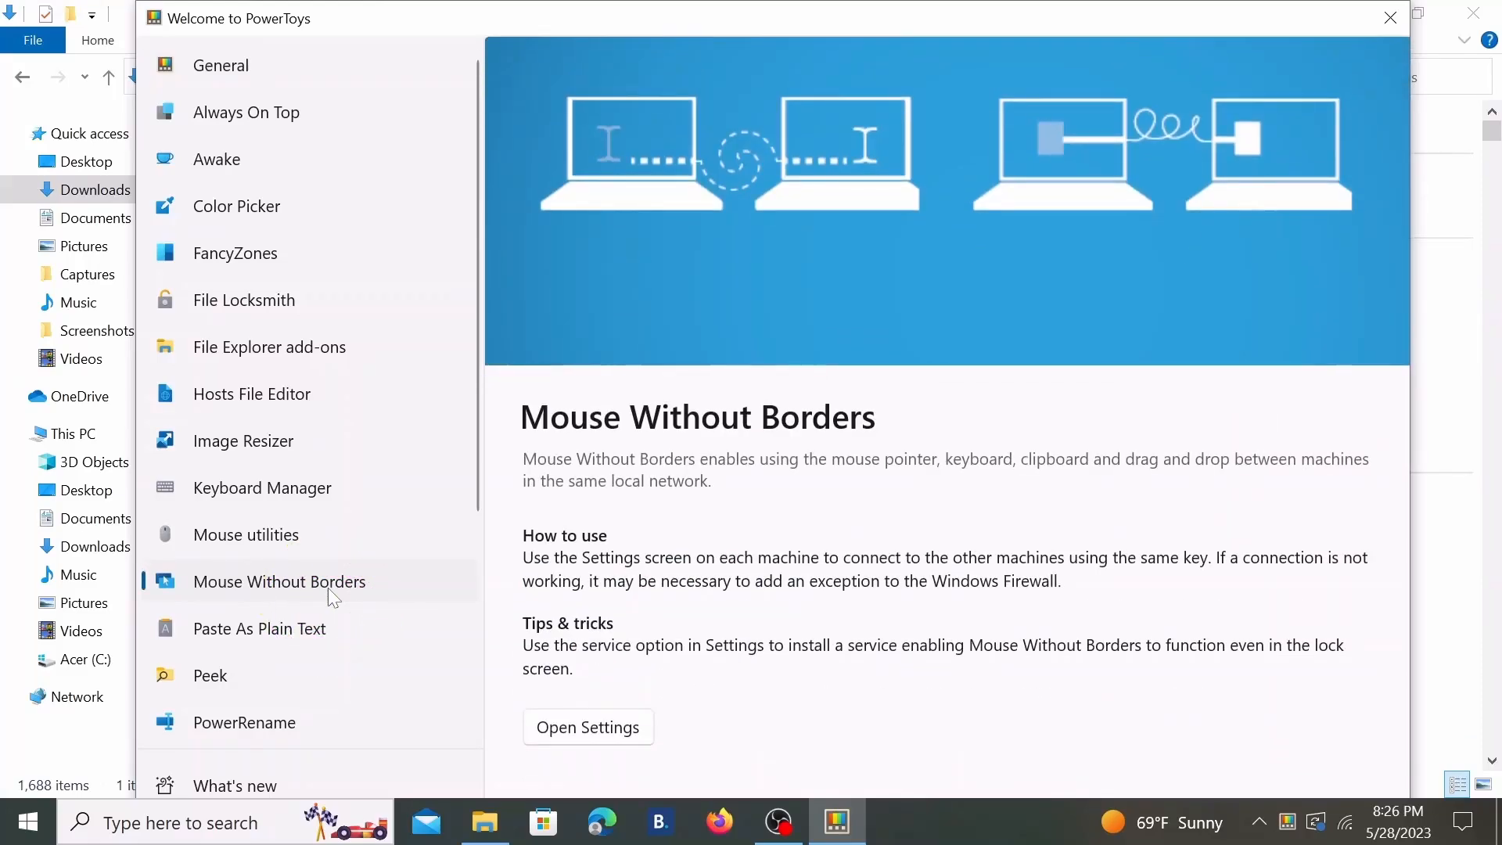
pyautogui.moveTo(611, 740)
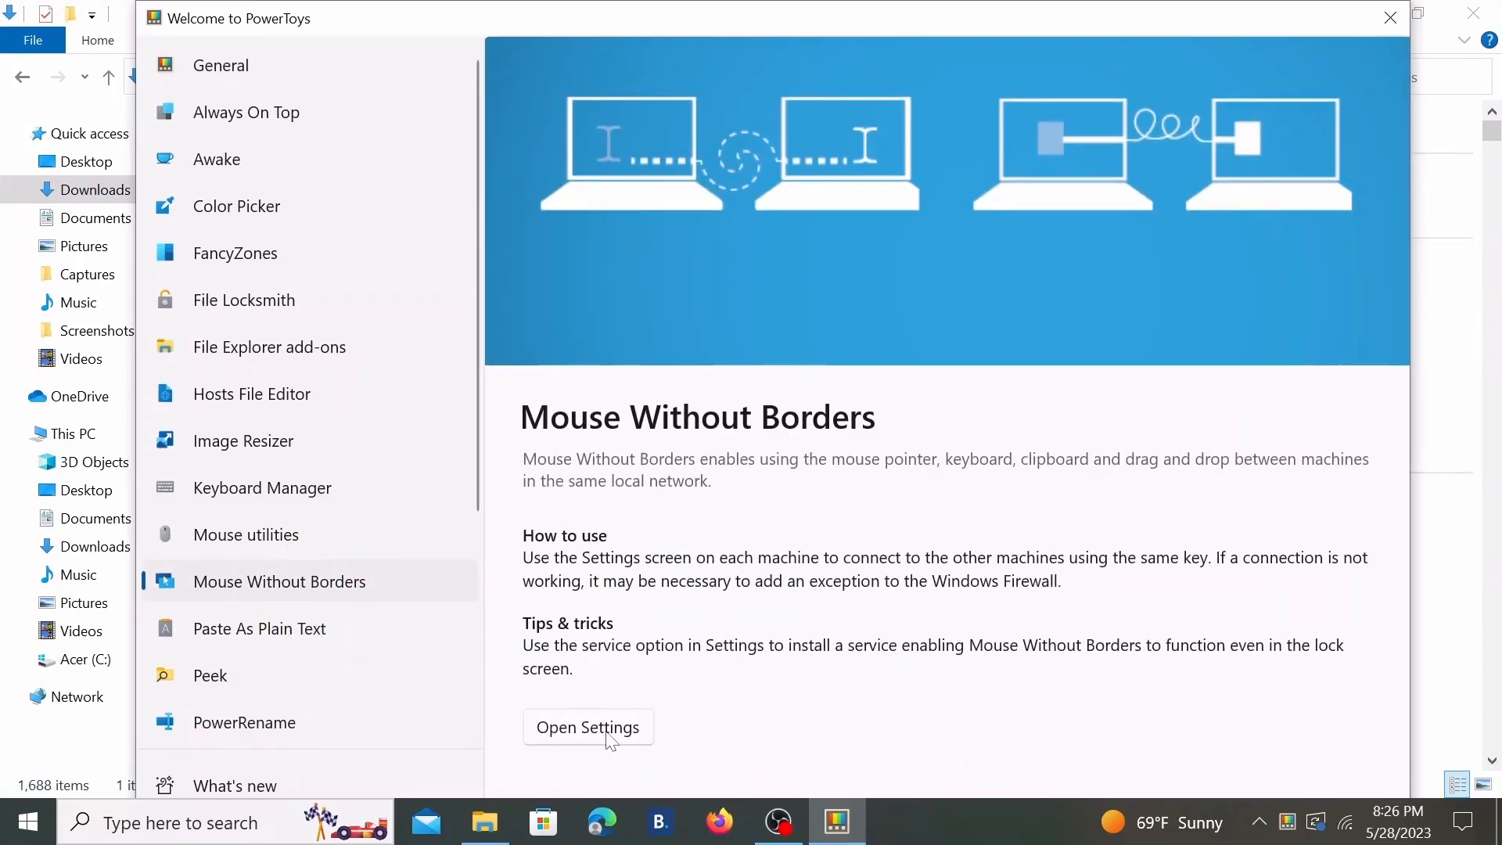
pyautogui.click(587, 726)
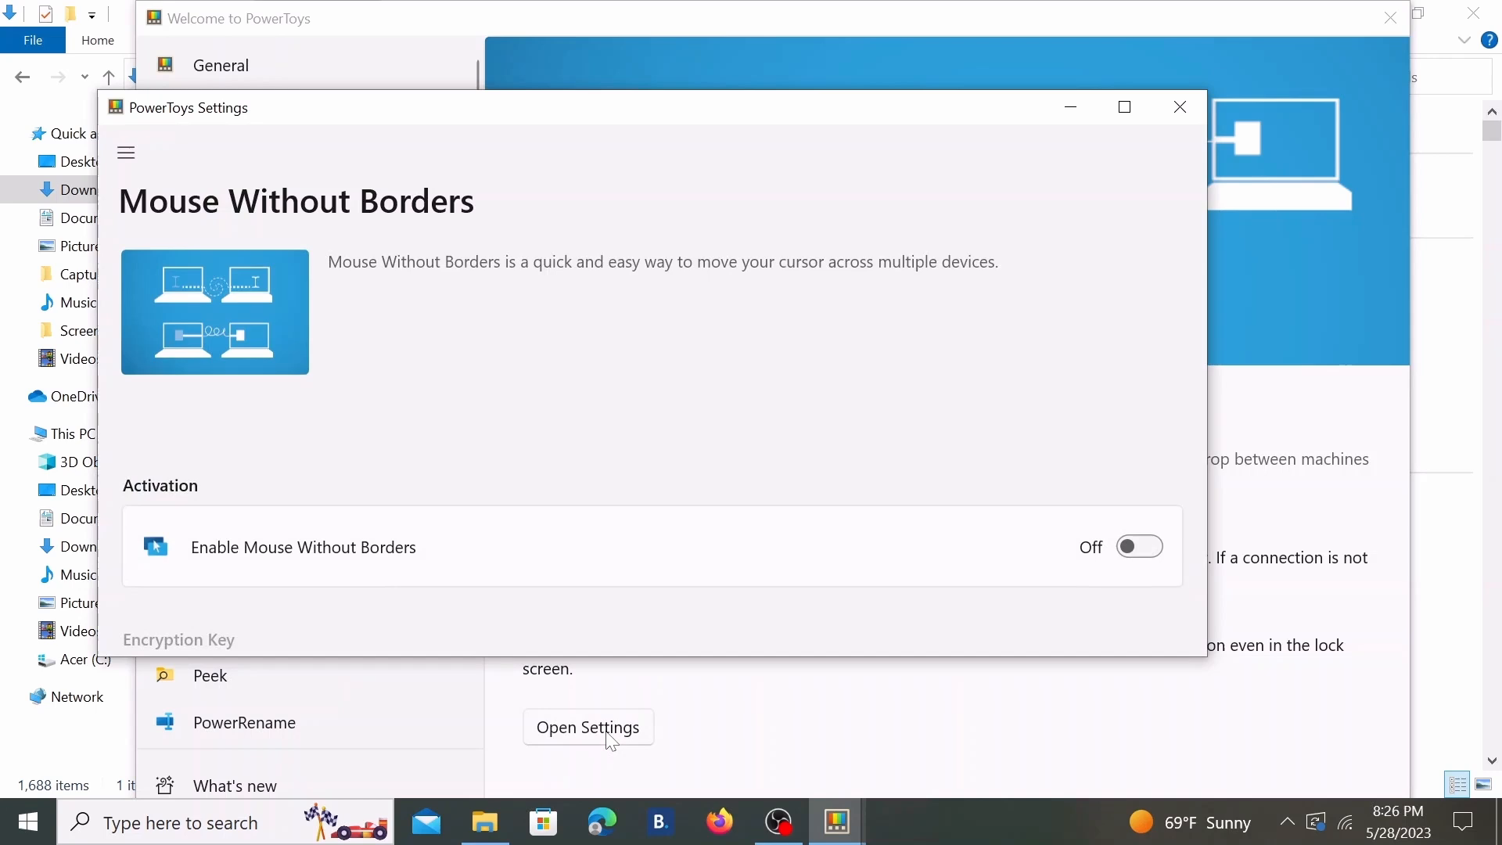
# Switch Enable Mouse Without Borders on, then bring up the General settings page on the second PC.
pyautogui.click(1138, 546)
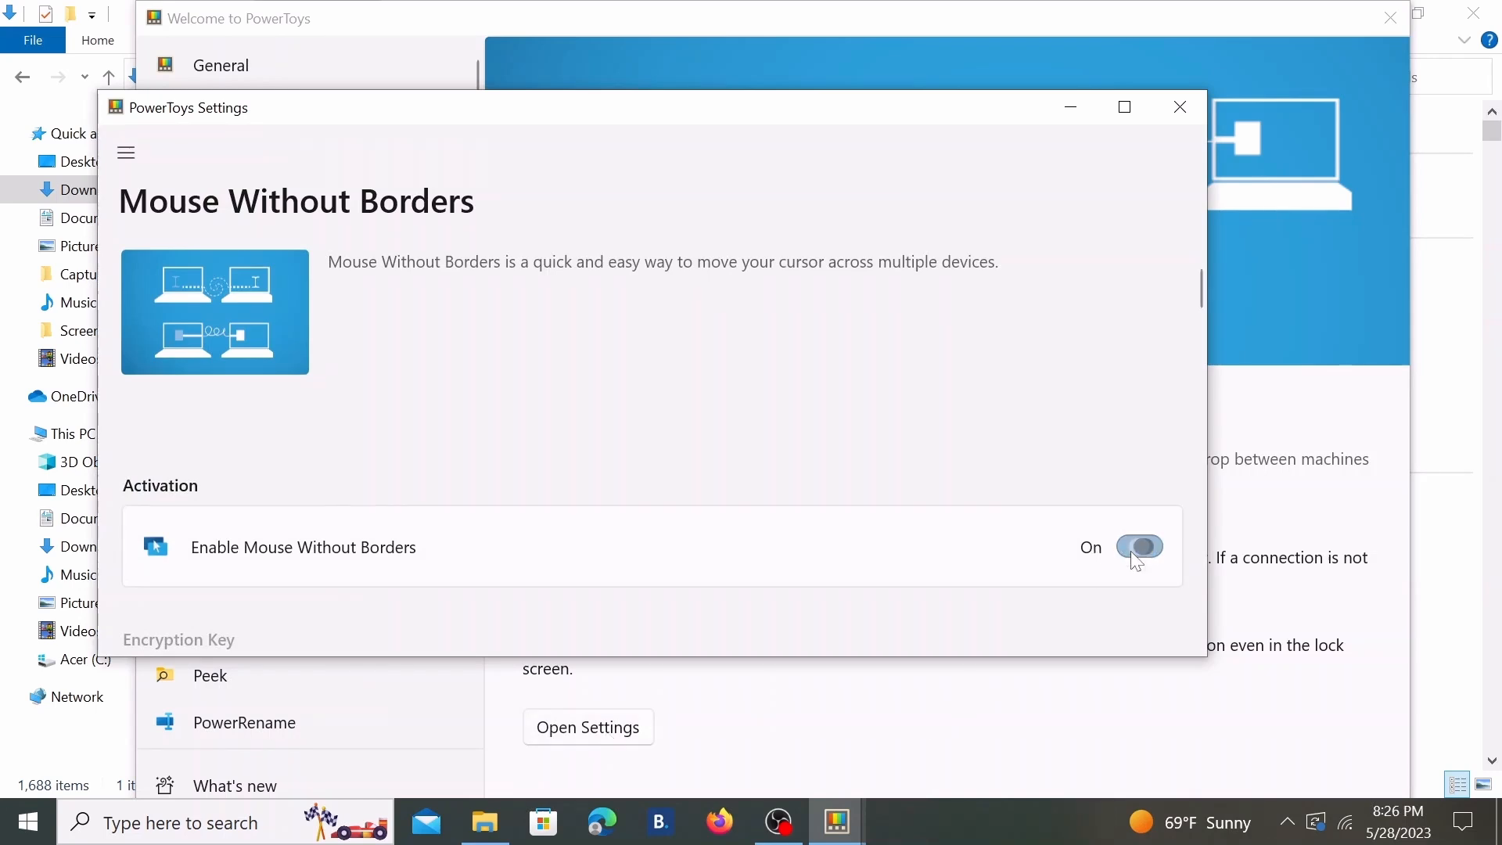
pyautogui.click(1139, 546)
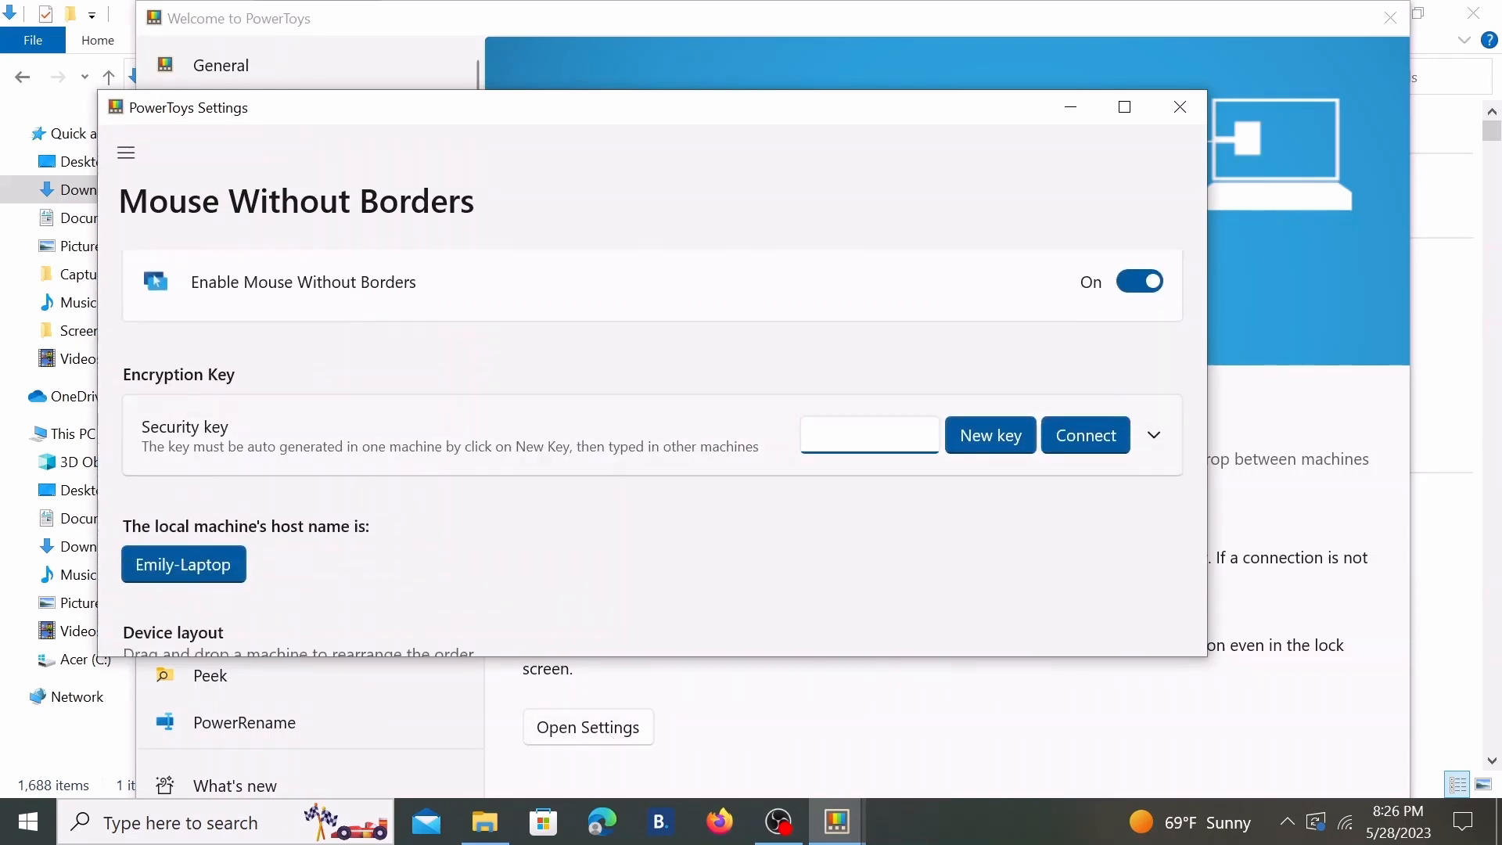
pyautogui.click(989, 434)
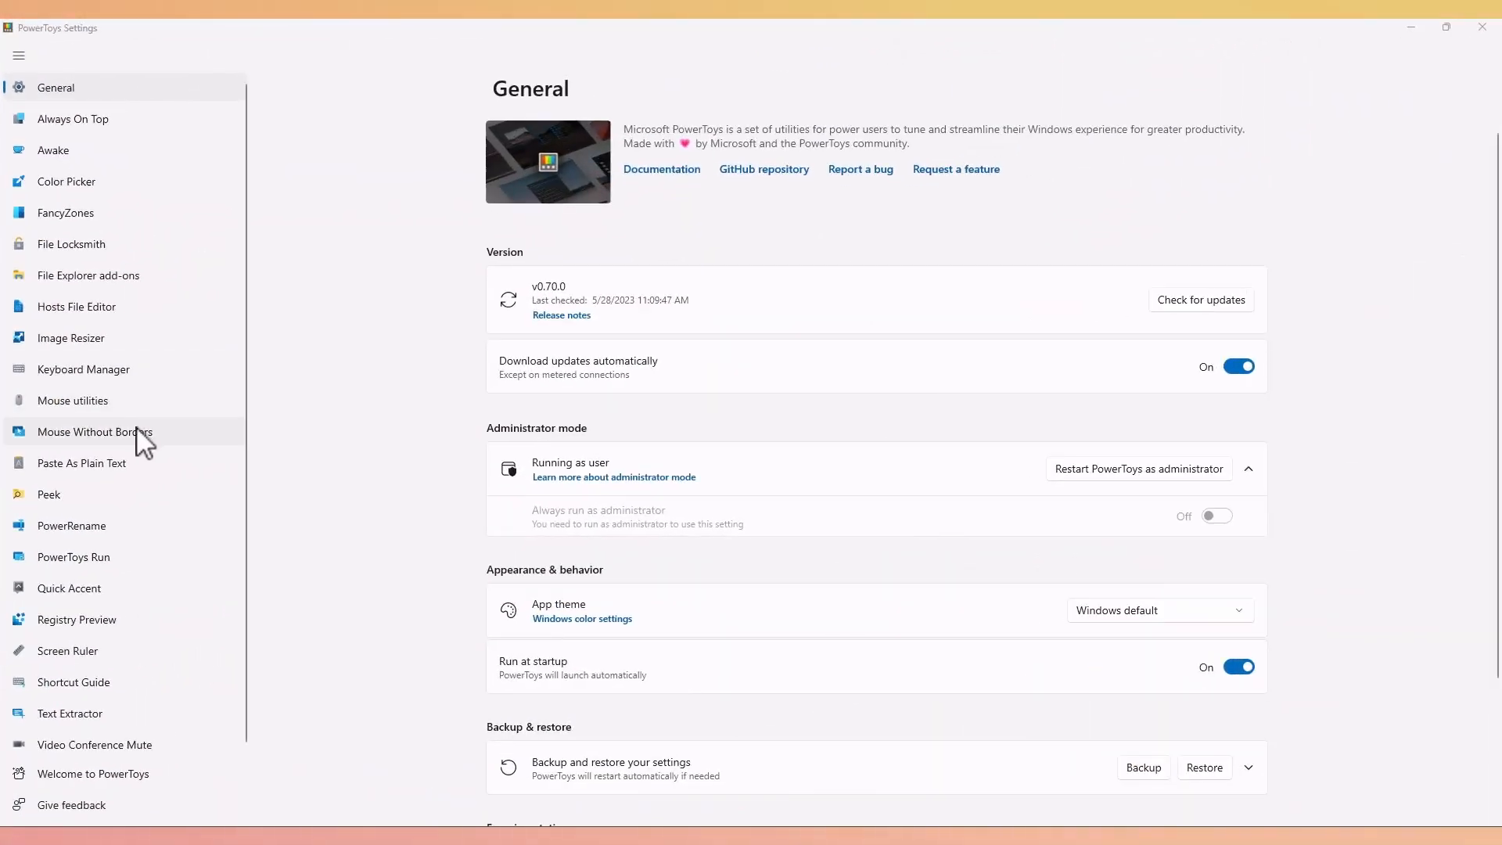
# Turn on Mouse Without Borders here and link to PC 'Emily-Laptop' using its security key.
pyautogui.click(94, 431)
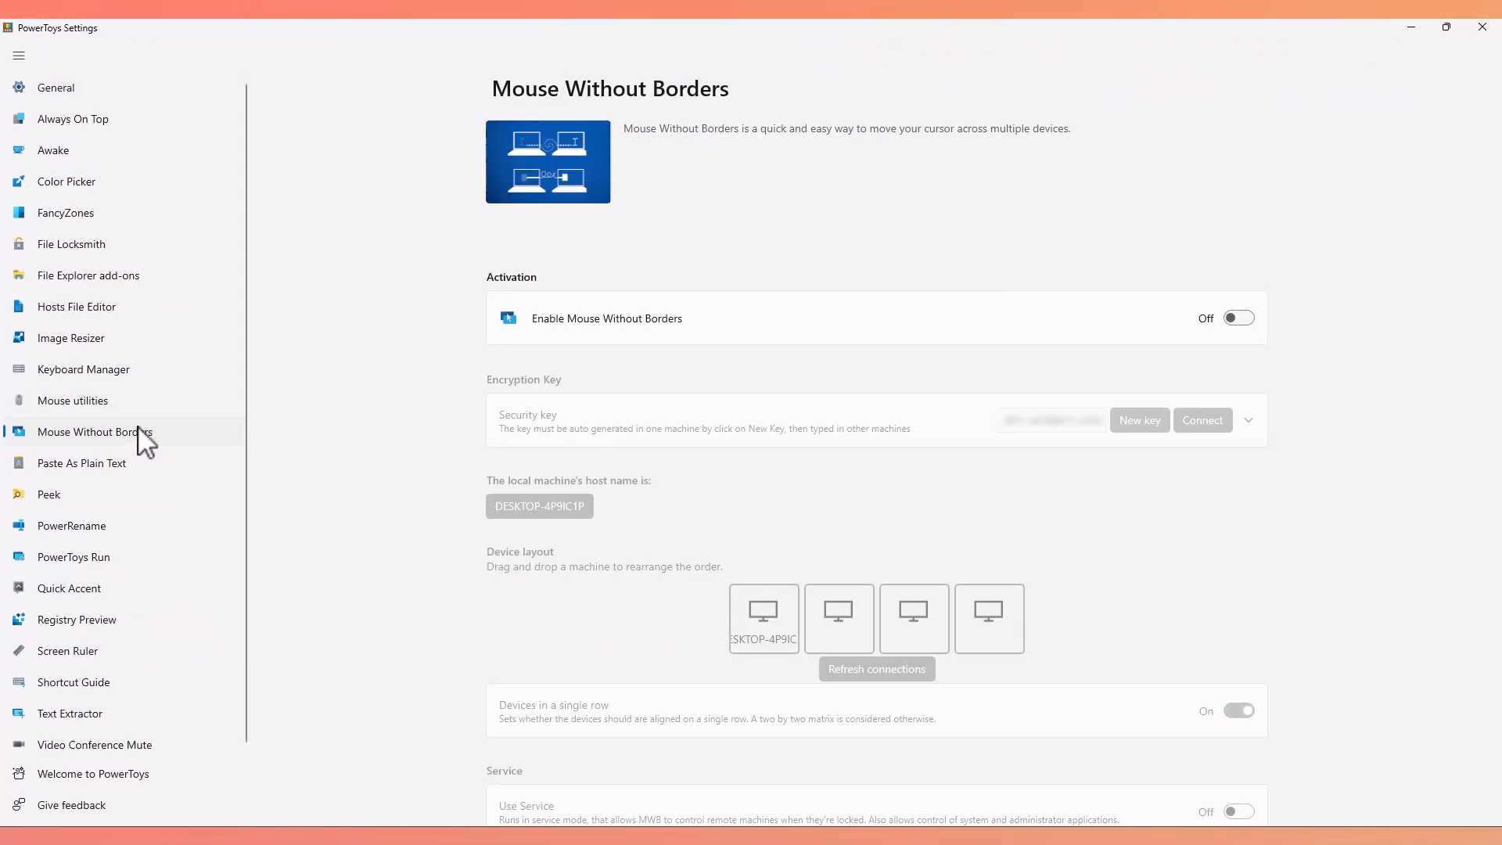
pyautogui.click(1236, 317)
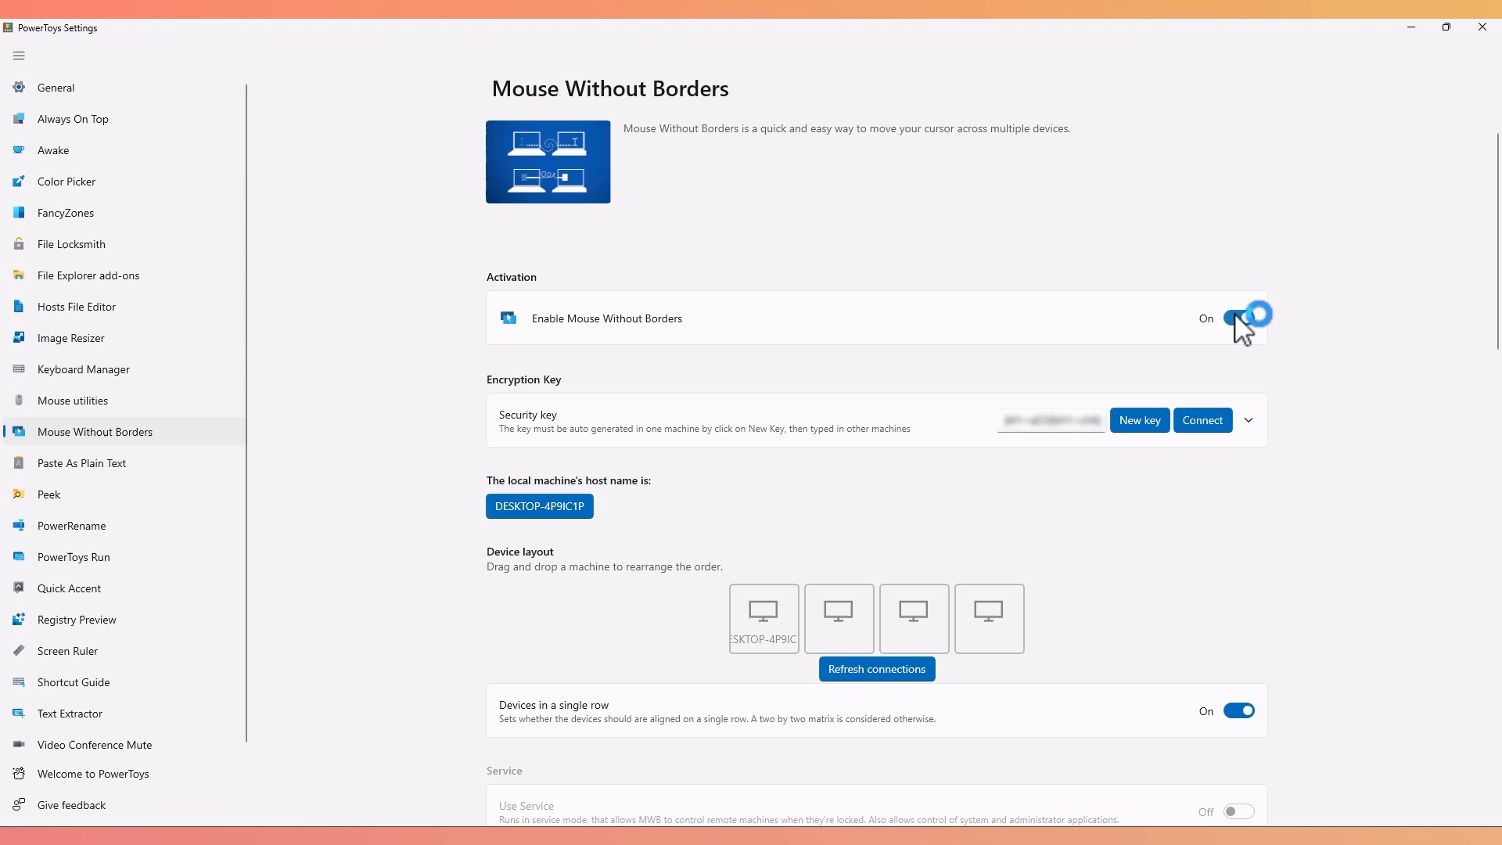
pyautogui.click(1246, 419)
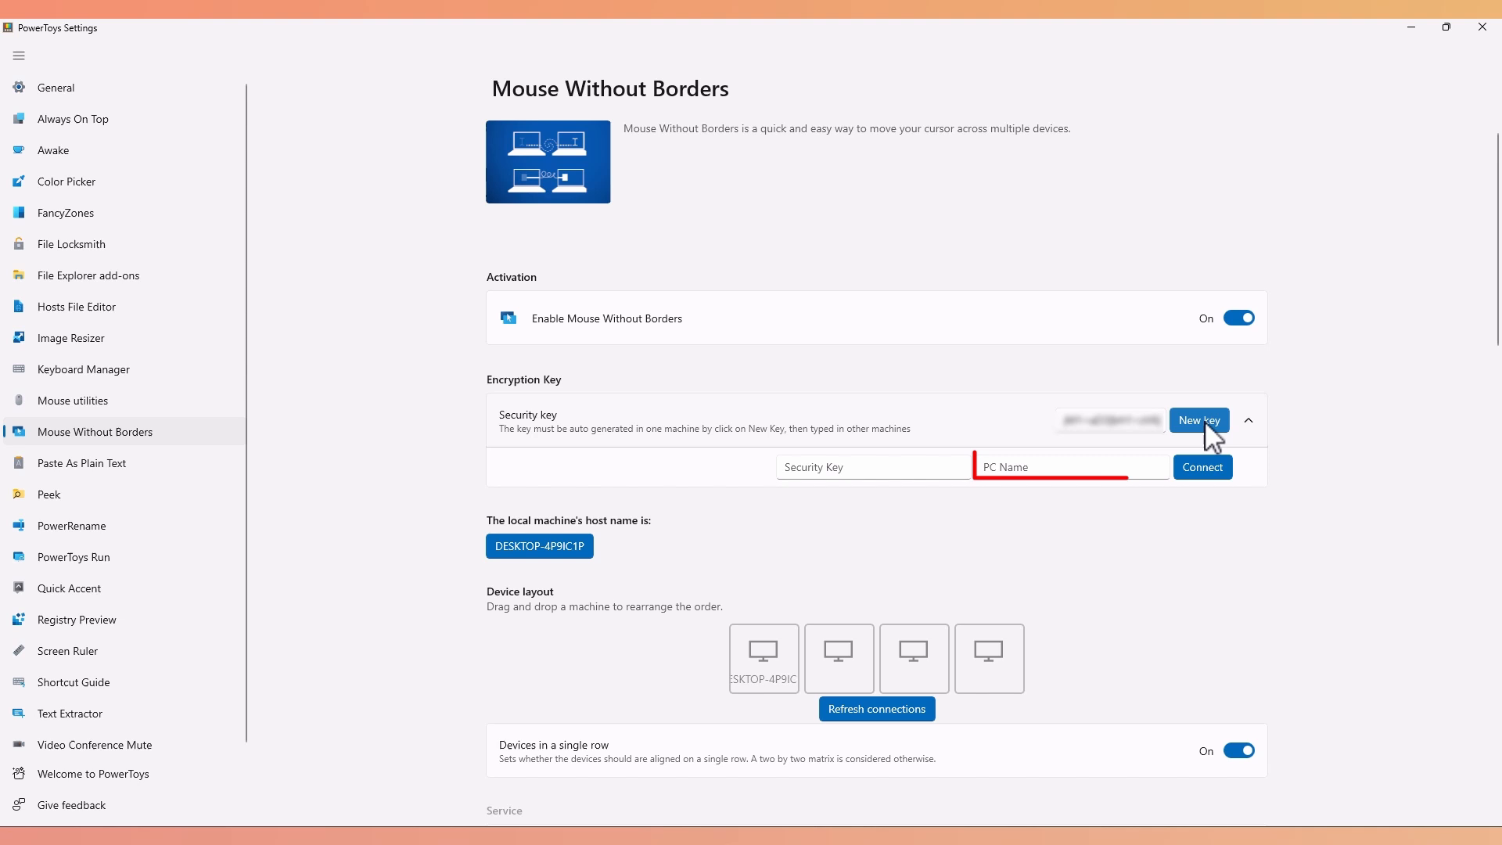
pyautogui.write('Emily-Laptop')
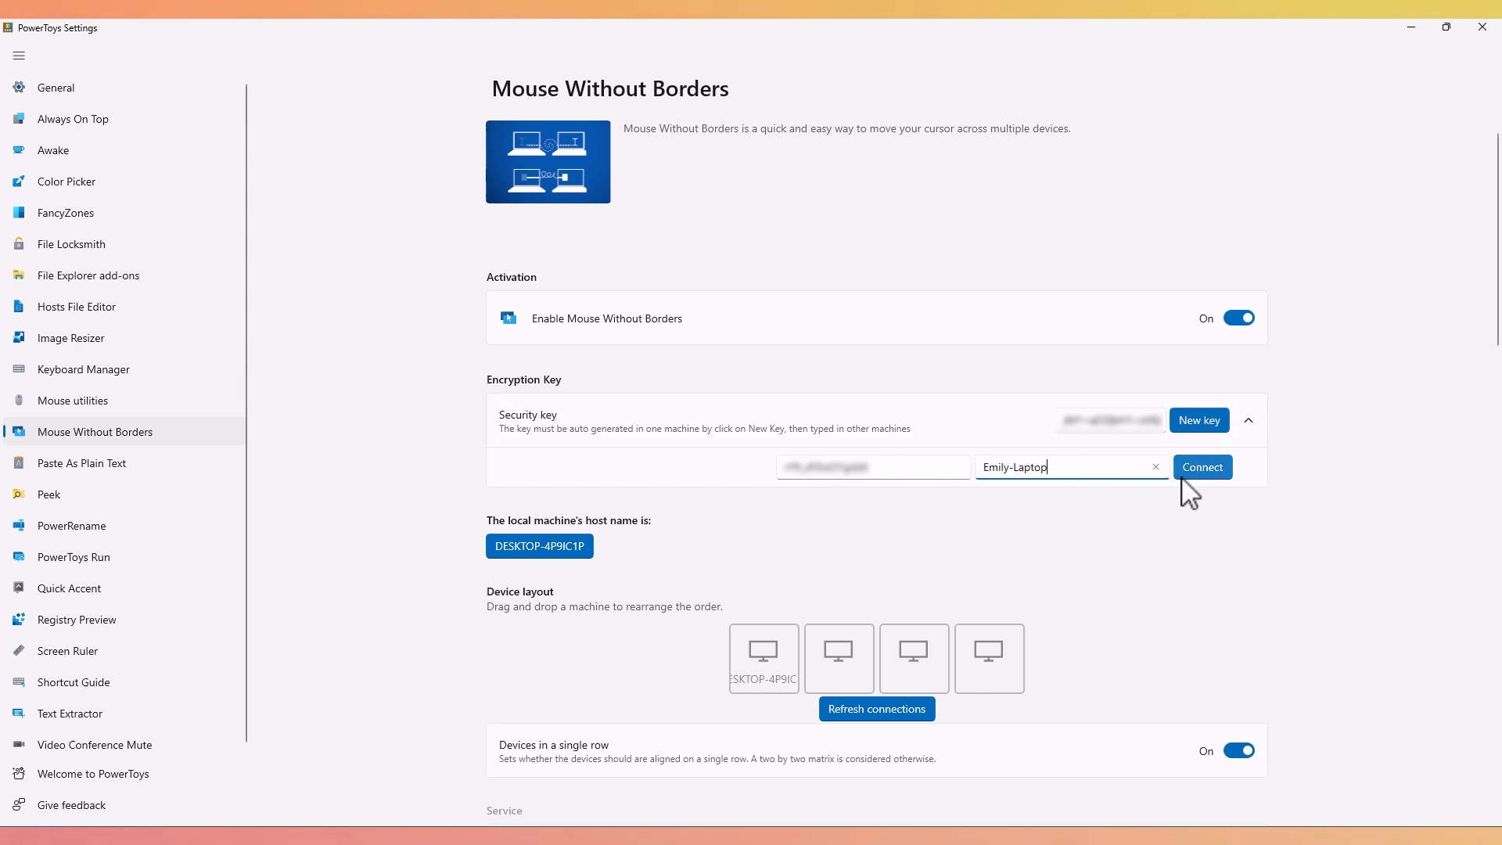
pyautogui.click(1200, 466)
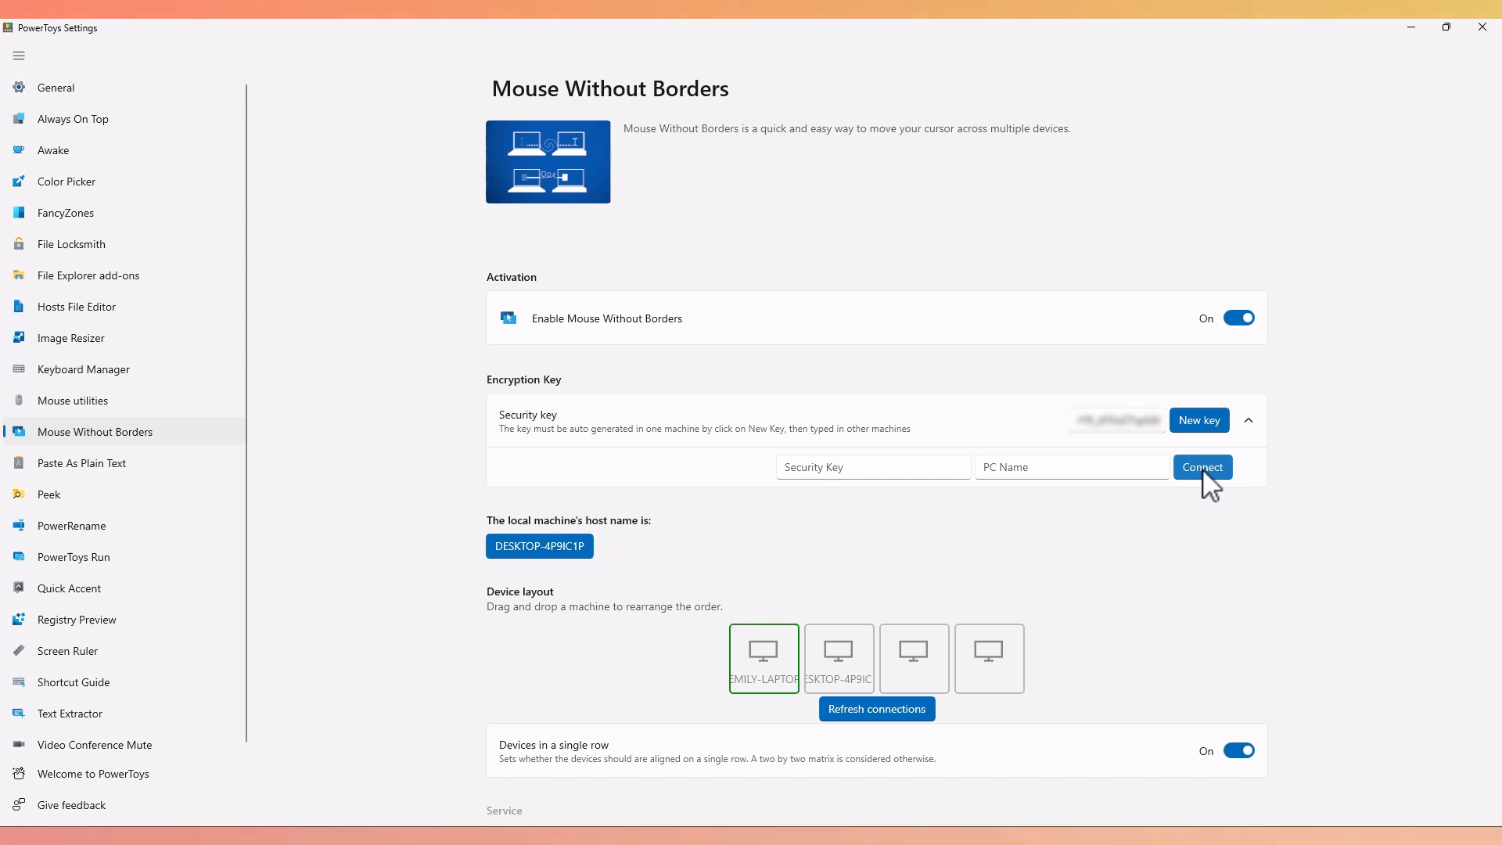
pyautogui.moveTo(1360, 478)
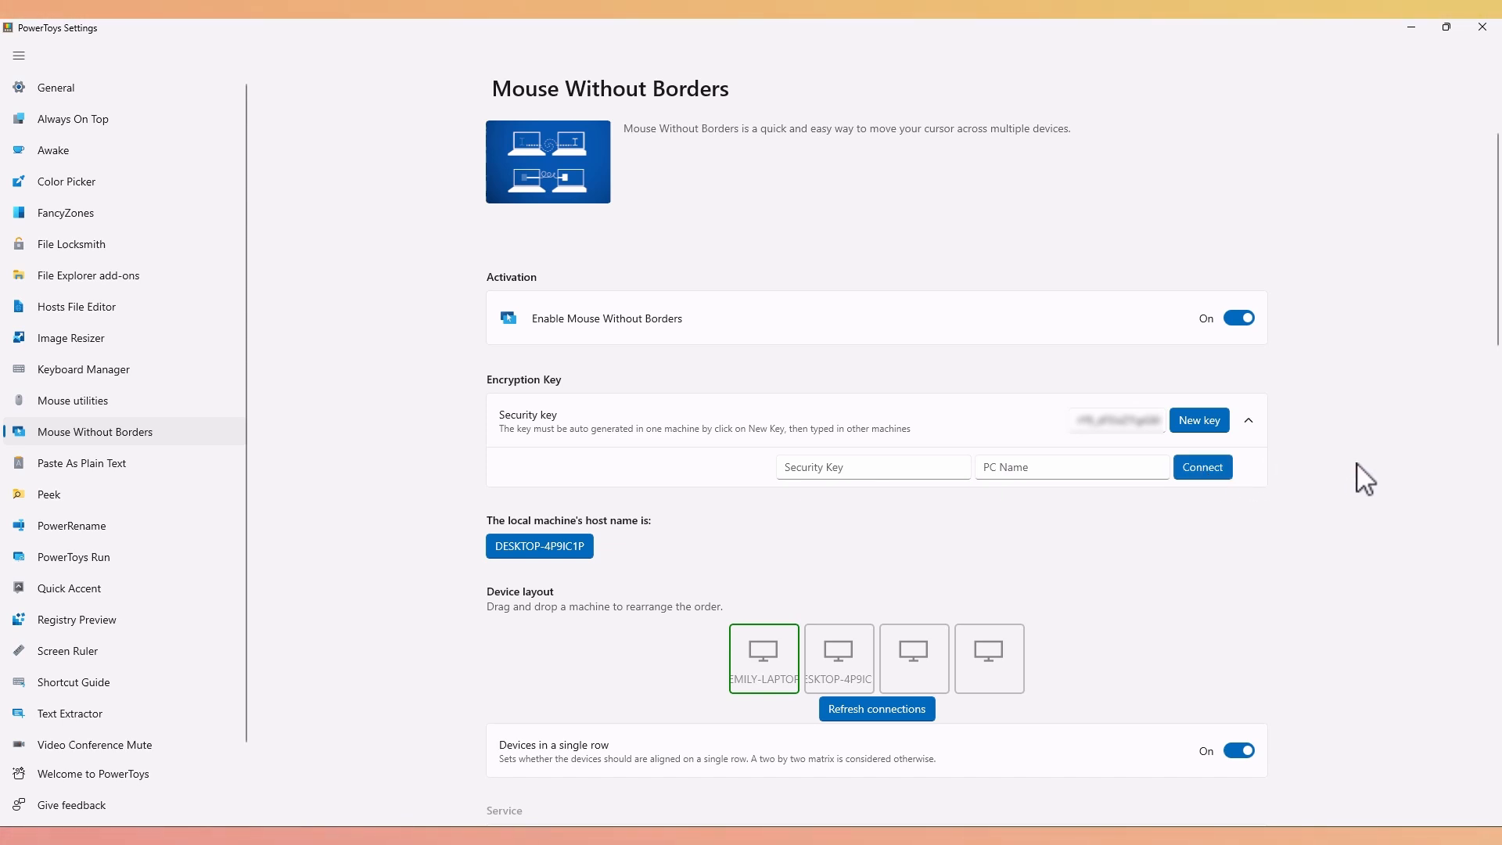
# Connect to the laptop and drag the tiles so the desktop comes before it.
pyautogui.click(1198, 419)
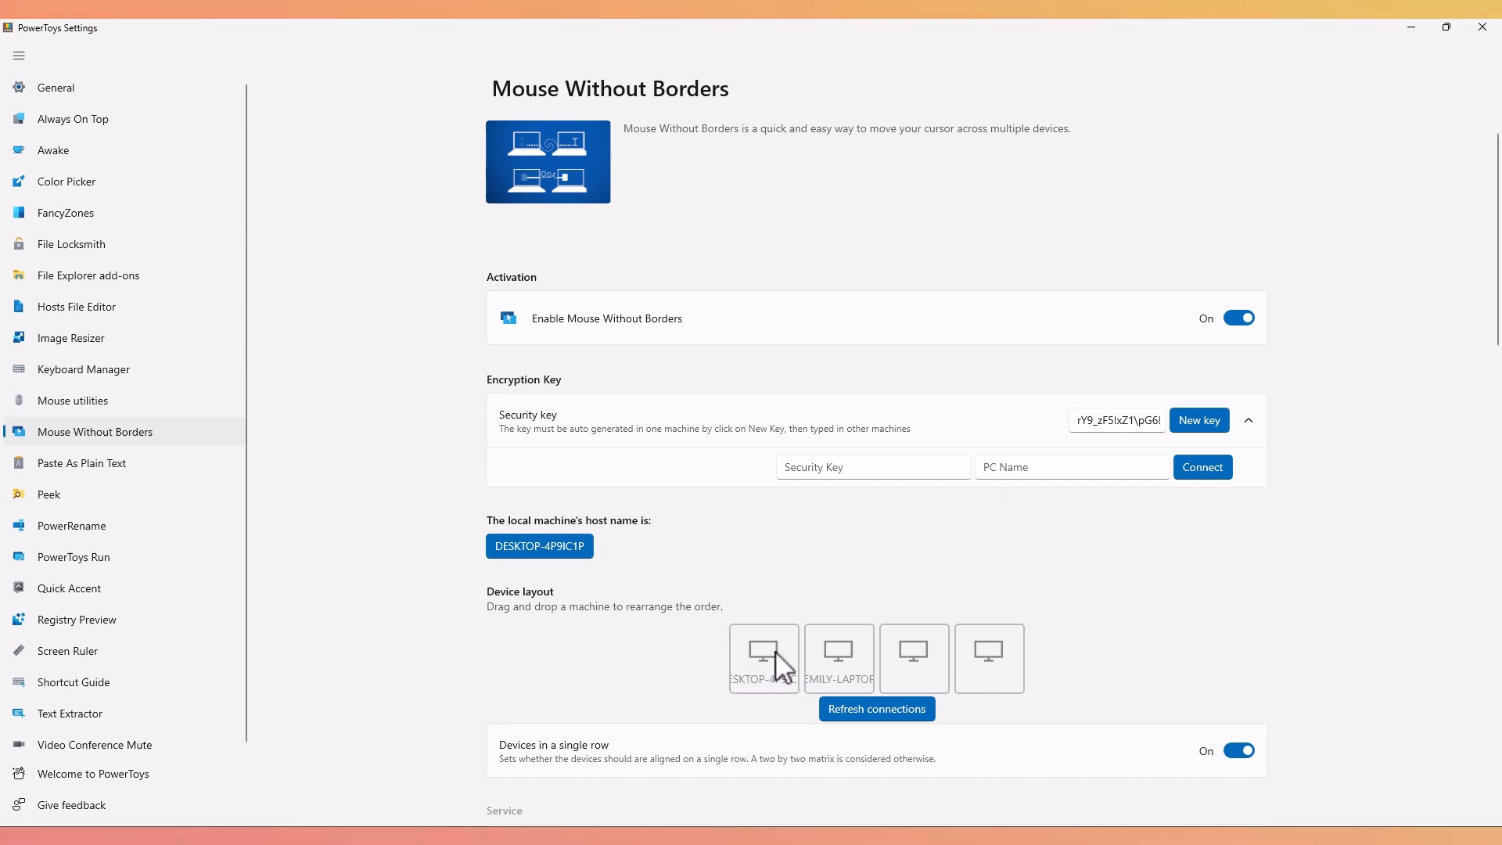
pyautogui.click(838, 657)
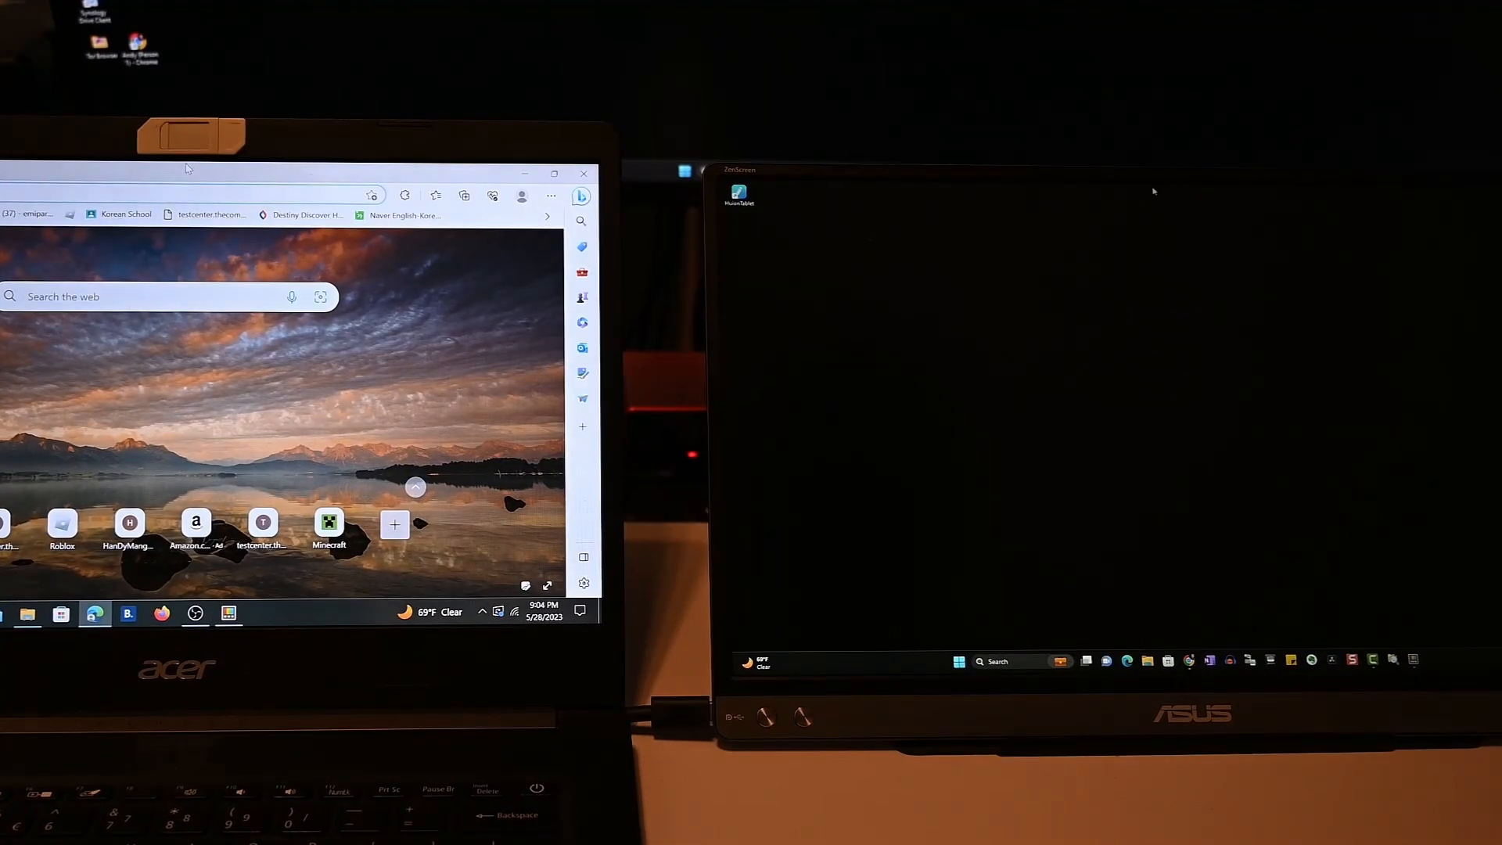
pyautogui.moveTo(841, 420)
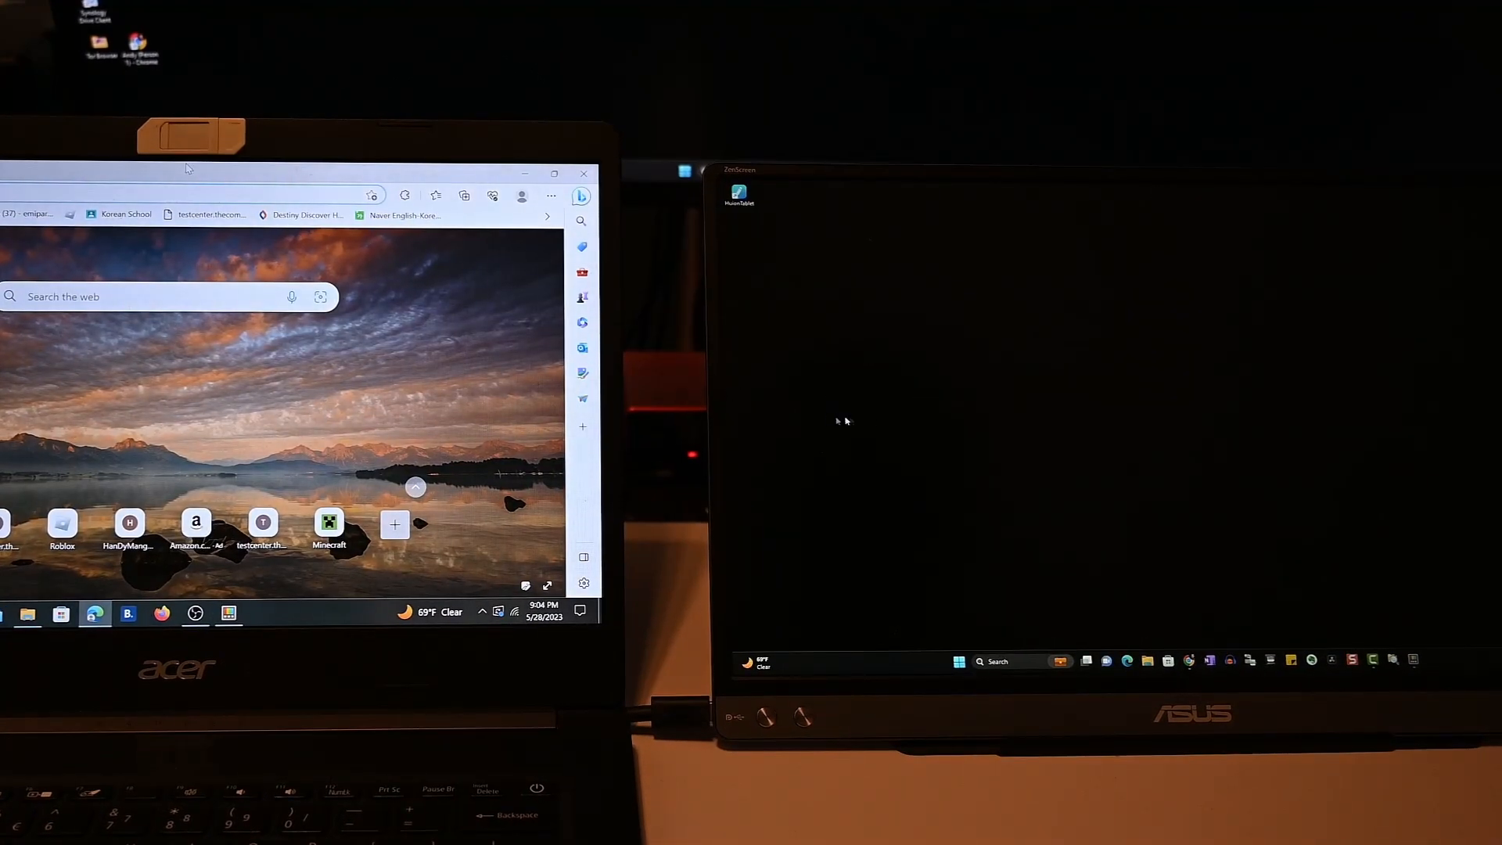